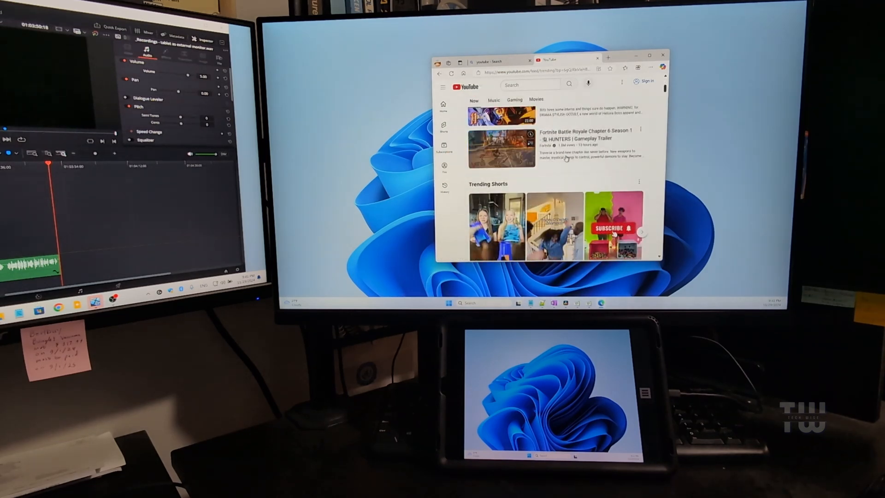
Open the spacedesk download page in Edge and scroll down to the Windows driver downloads
{"action": "left_click", "coordinate": [500, 149]}
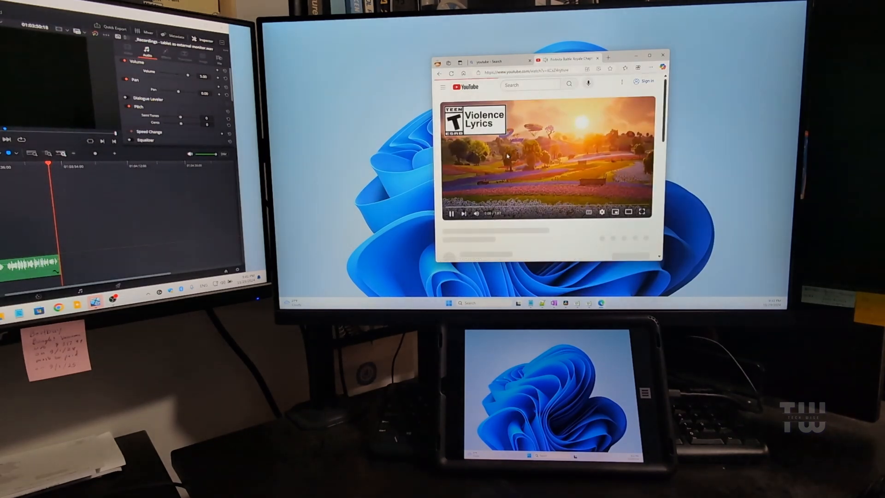
{"action": "left_click", "coordinate": [451, 214]}
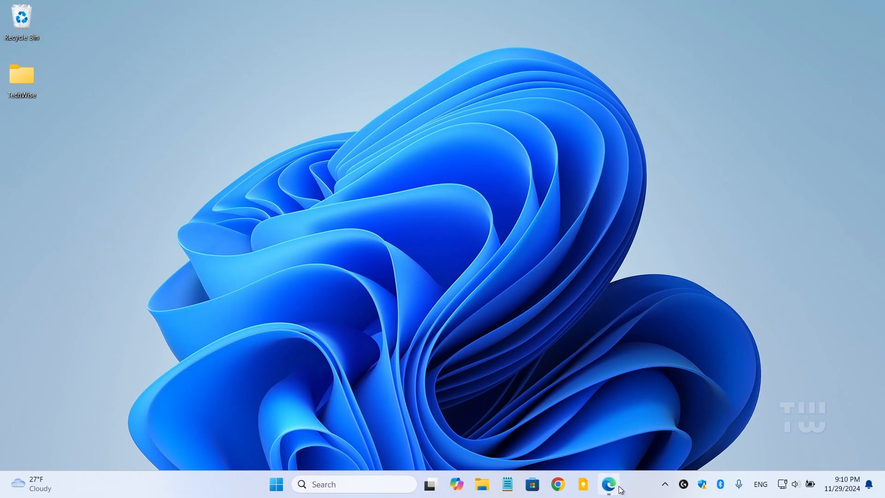
{"action": "left_click", "coordinate": [608, 484]}
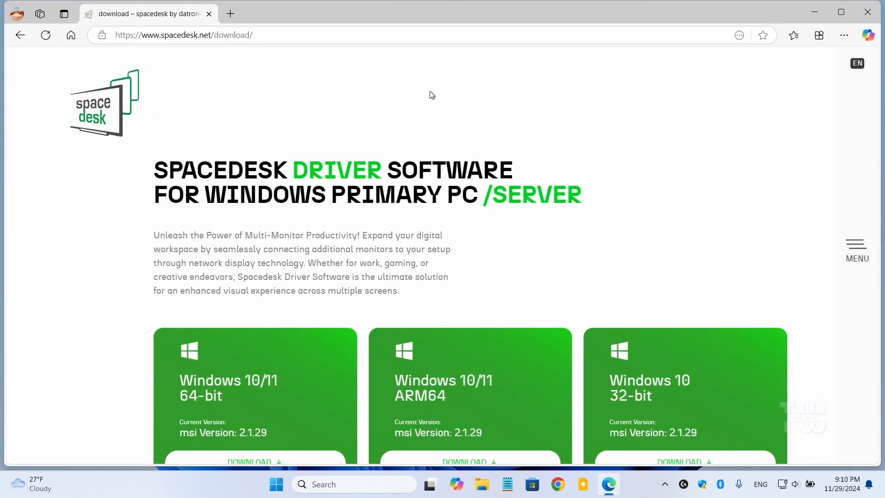
{"action": "scroll", "scroll_direction": "down", "scroll_amount": 3}
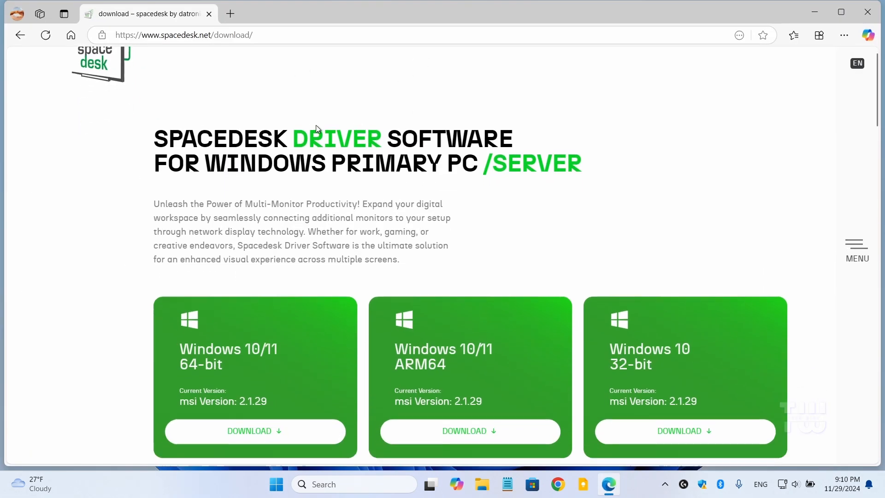
{"action": "scroll", "scroll_direction": "down", "scroll_amount": 3}
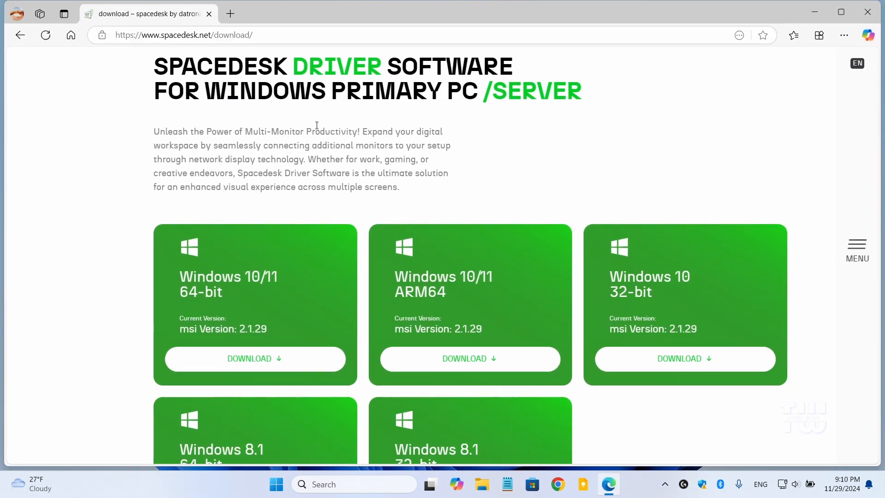
{"action": "scroll", "scroll_direction": "down", "scroll_amount": 3}
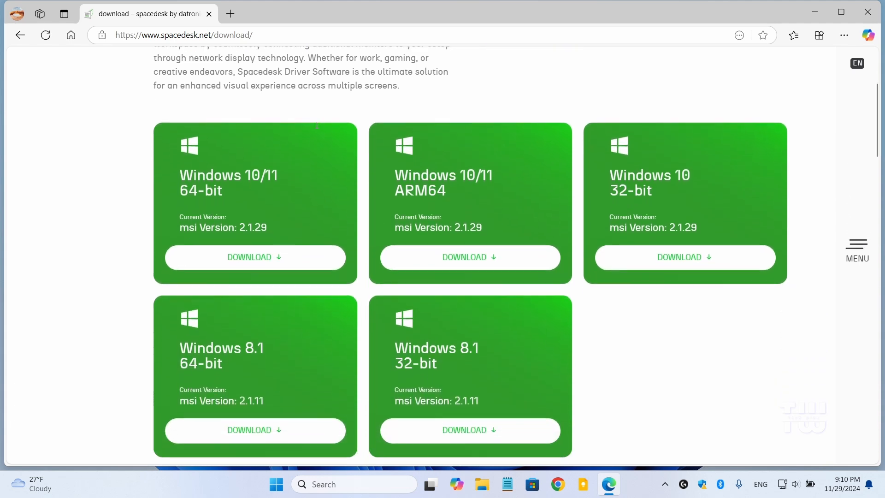
{"action": "scroll", "scroll_direction": "down", "scroll_amount": 3}
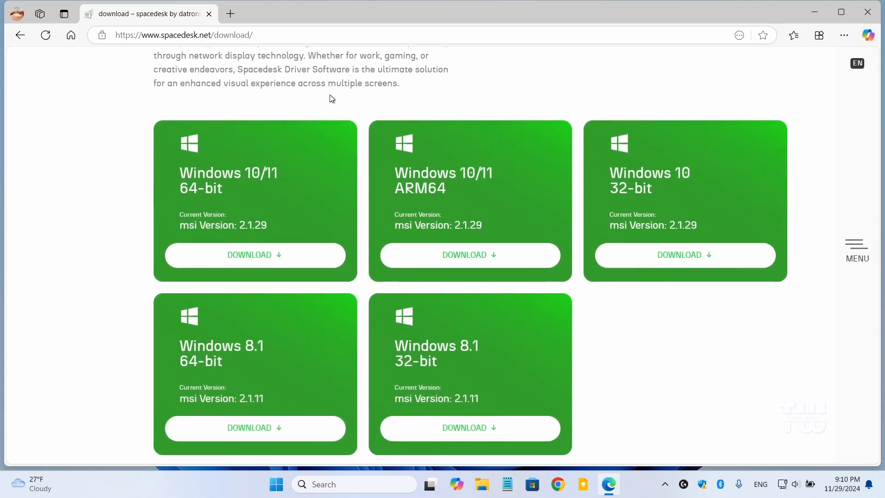
{"action": "mouse_move", "coordinate": [234, 199]}
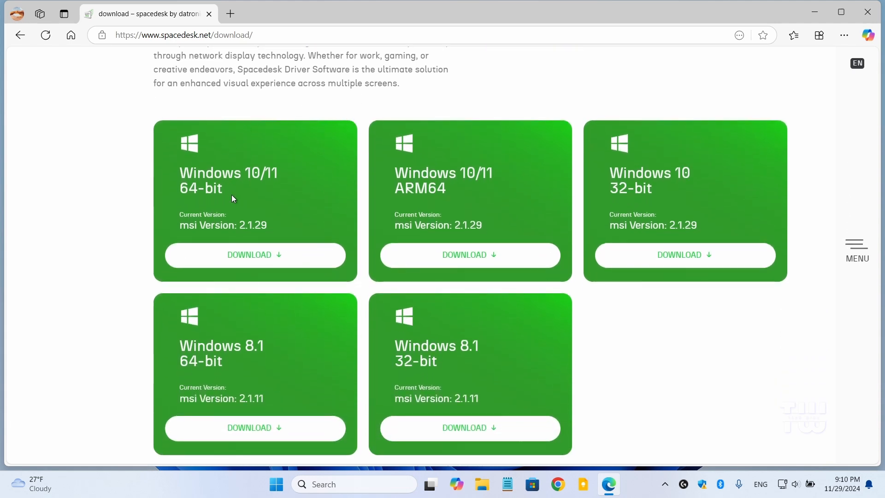
{"action": "mouse_move", "coordinate": [292, 155]}
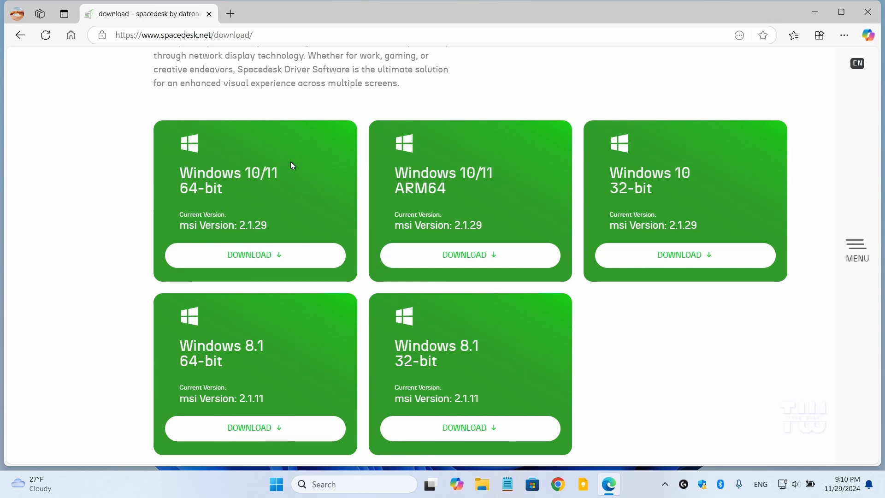
{"action": "double_click", "coordinate": [200, 188]}
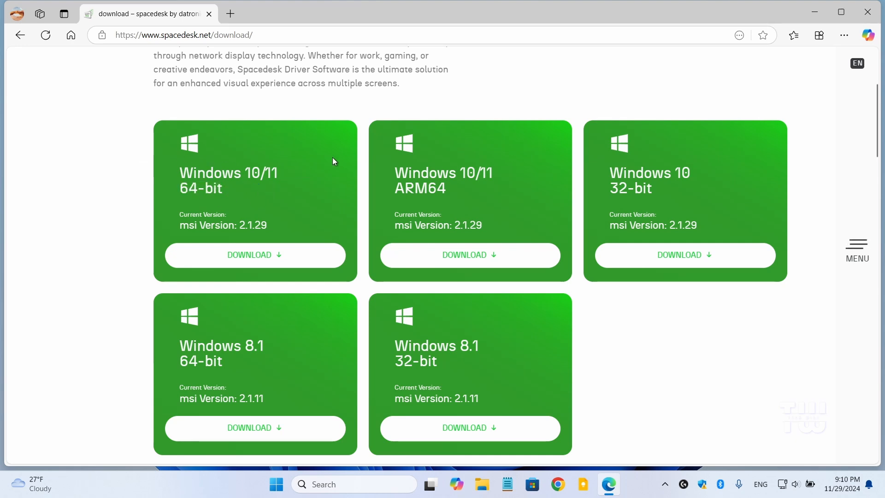
{"action": "mouse_move", "coordinate": [442, 387]}
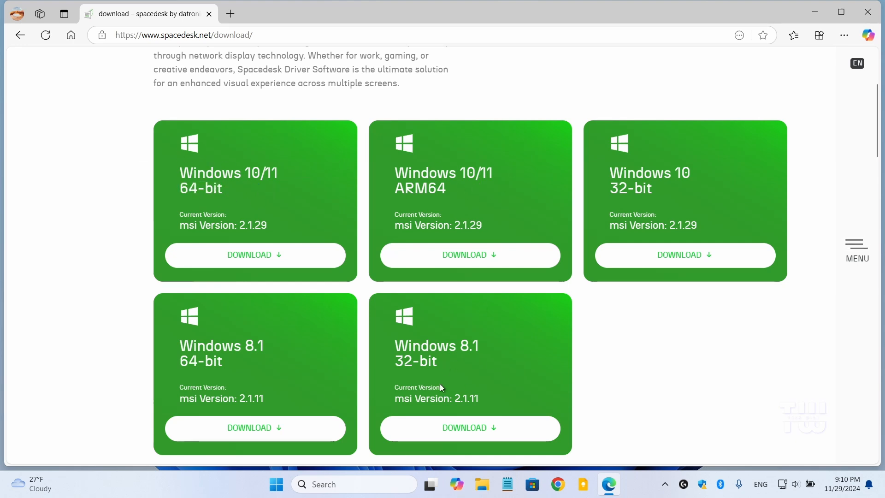
{"action": "mouse_move", "coordinate": [241, 202]}
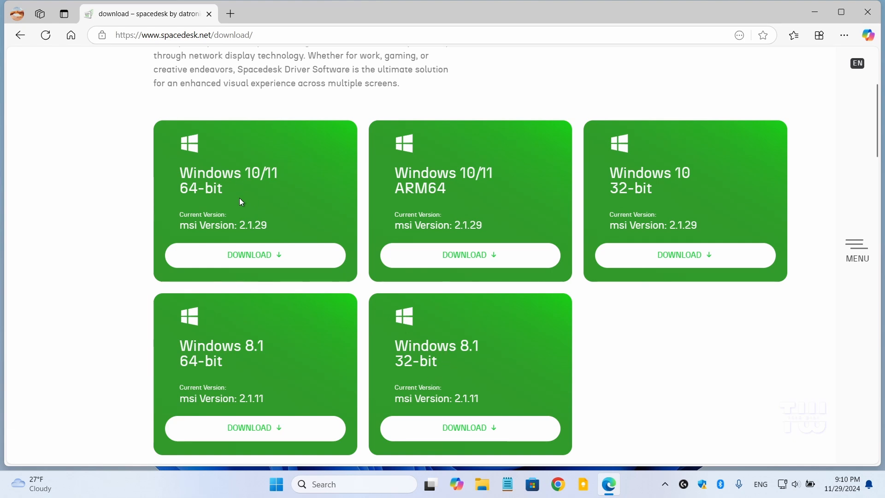
{"action": "mouse_move", "coordinate": [254, 255]}
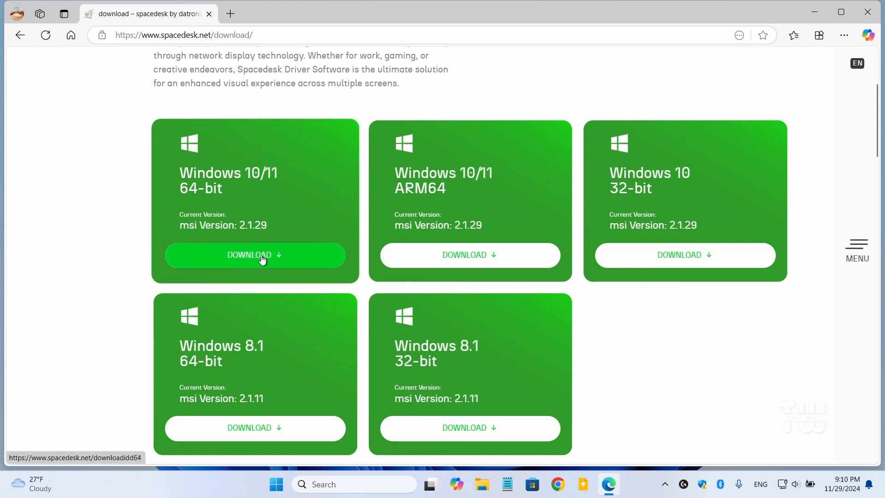
Download the Windows 10/11 64-bit spacedesk driver and show it in its folder
{"action": "left_click", "coordinate": [254, 255]}
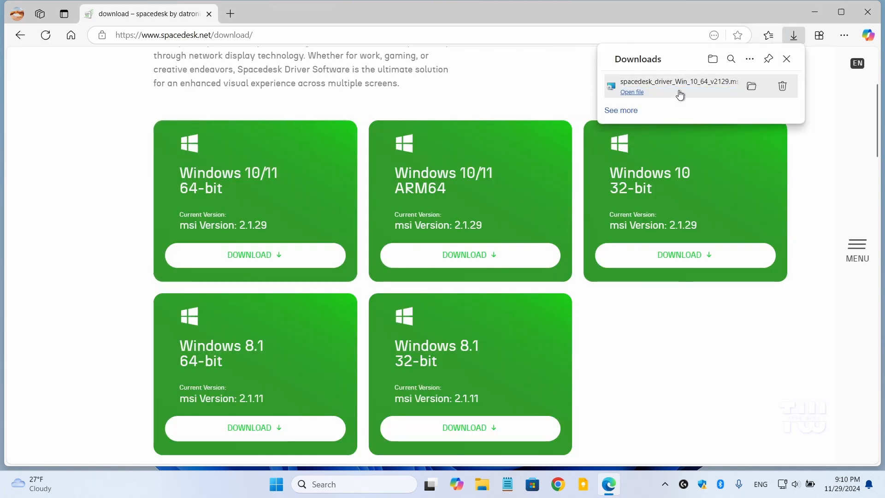
{"action": "left_click", "coordinate": [792, 35]}
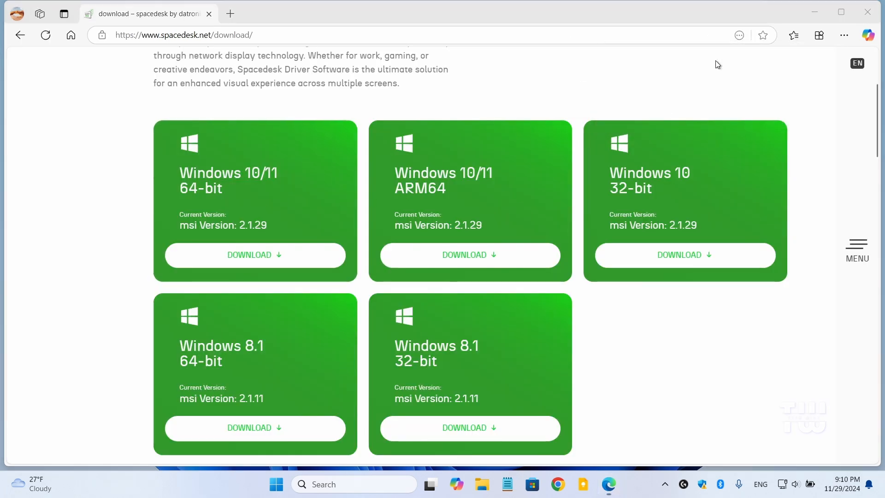
{"action": "left_click", "coordinate": [254, 255]}
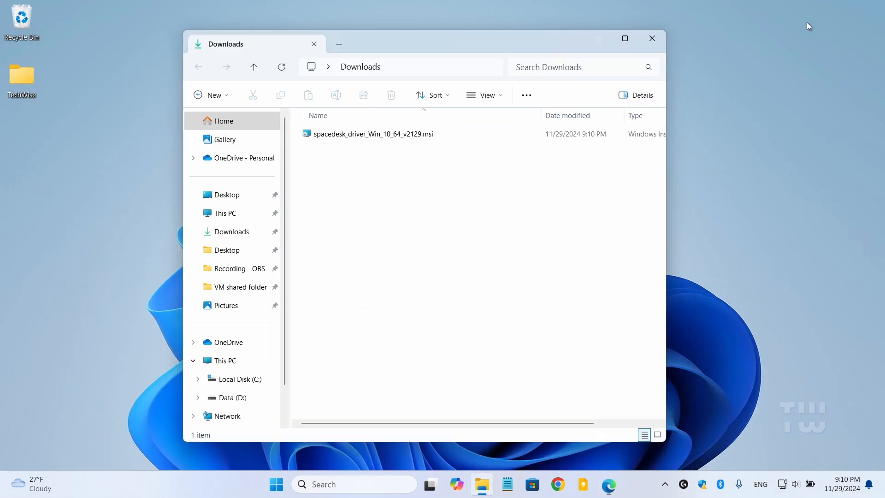
Run the spacedesk driver installer, keeping the firewall exception, then launch the spacedesk DRIVER Console
{"action": "left_click", "coordinate": [372, 134]}
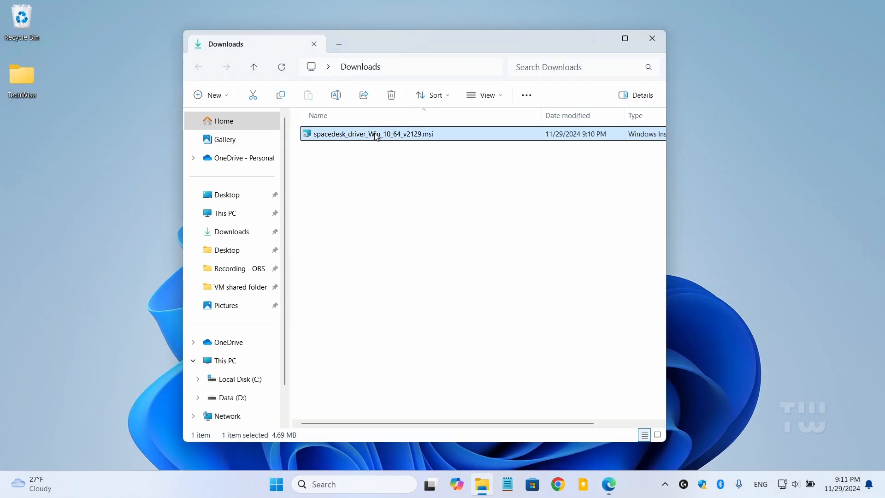
{"action": "double_click", "coordinate": [374, 133]}
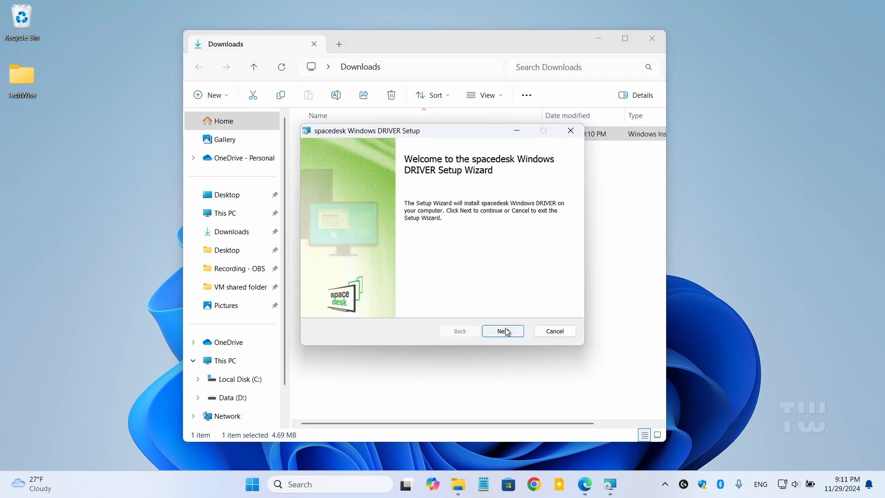
{"action": "left_click", "coordinate": [502, 331]}
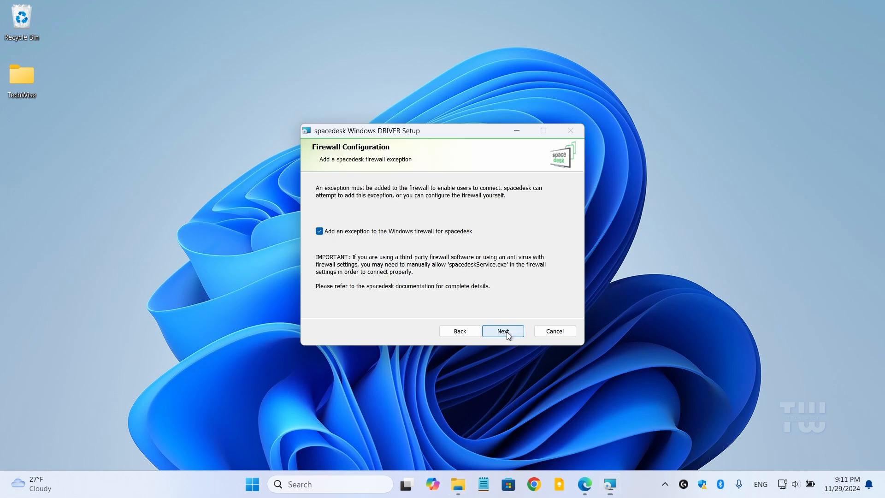
{"action": "mouse_move", "coordinate": [330, 227]}
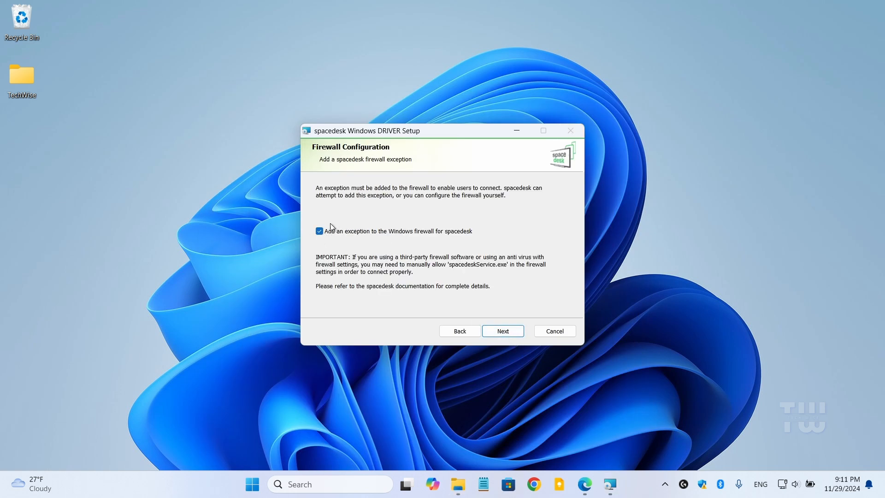
{"action": "mouse_move", "coordinate": [470, 308]}
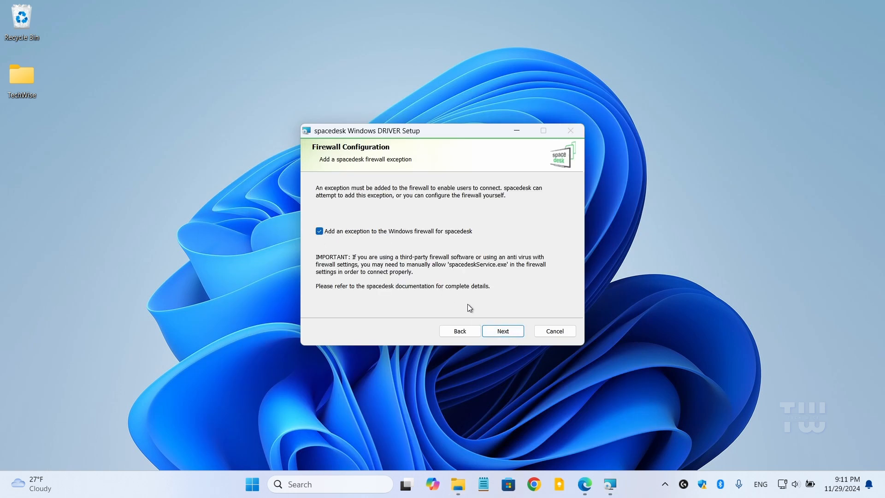
{"action": "left_click", "coordinate": [502, 331]}
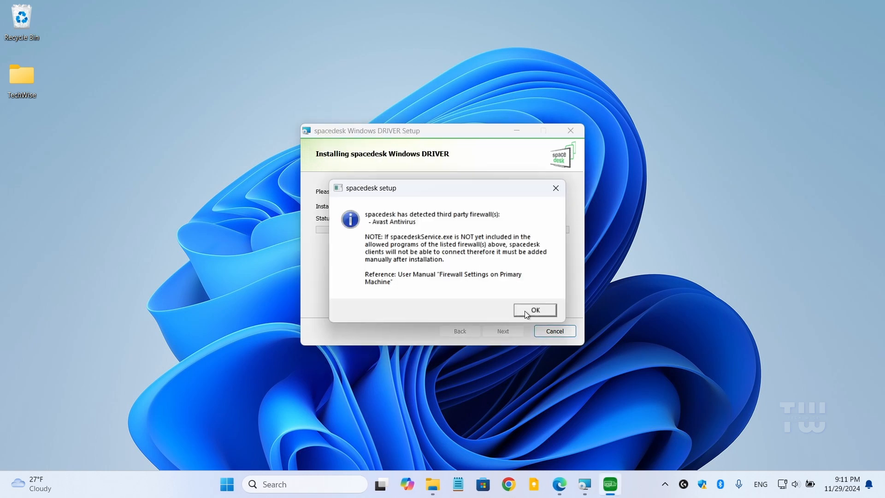
{"action": "left_click", "coordinate": [534, 310]}
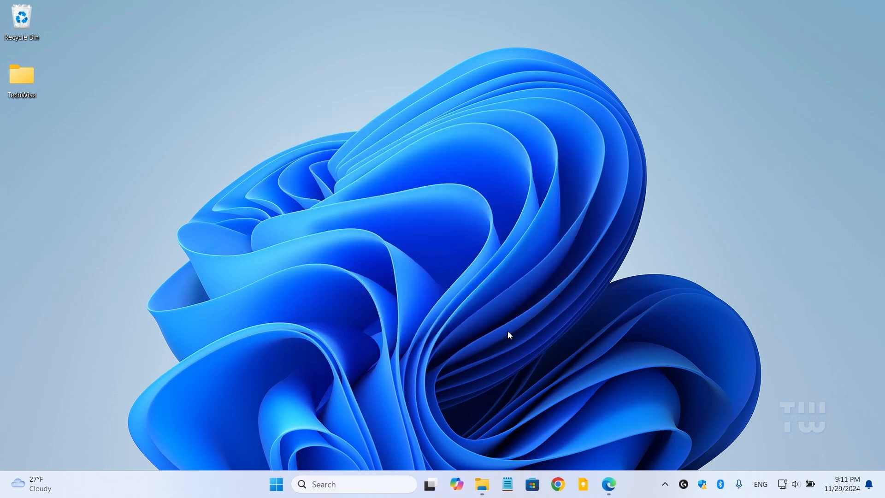
{"action": "mouse_move", "coordinate": [540, 392]}
{"action": "type", "text": "spa"}
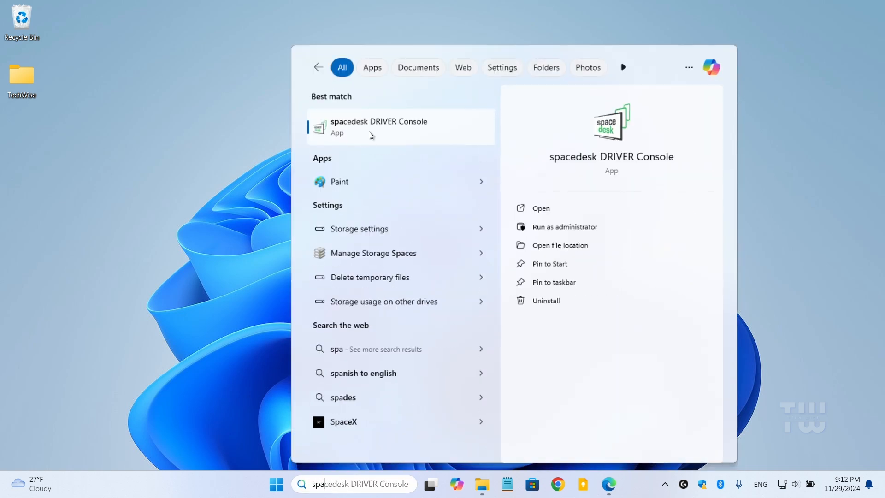
{"action": "left_click", "coordinate": [378, 127]}
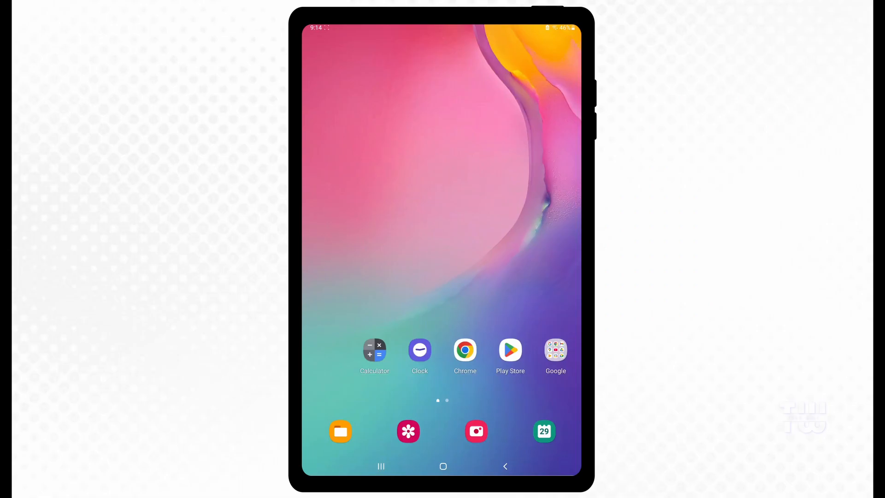
Find spacedesk in the tablet's Play Store through its search suggestion
{"action": "left_click", "coordinate": [509, 350]}
{"action": "type", "text": "s"}
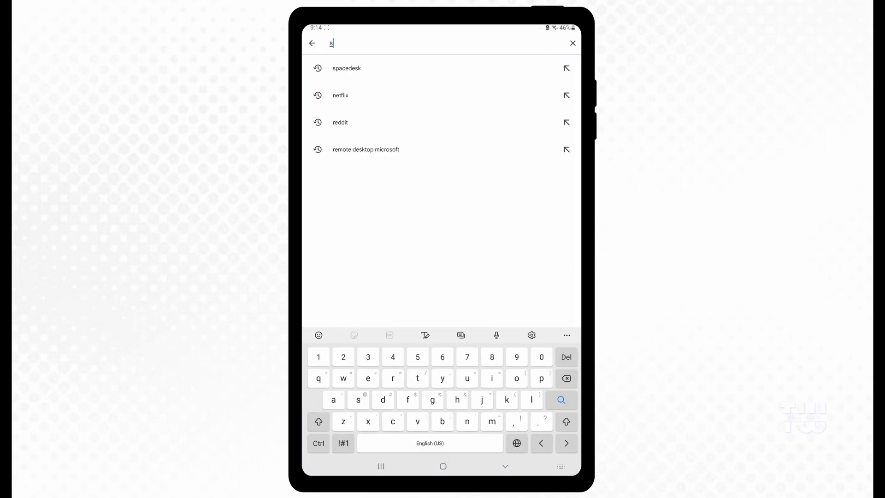
{"action": "type", "text": "pac"}
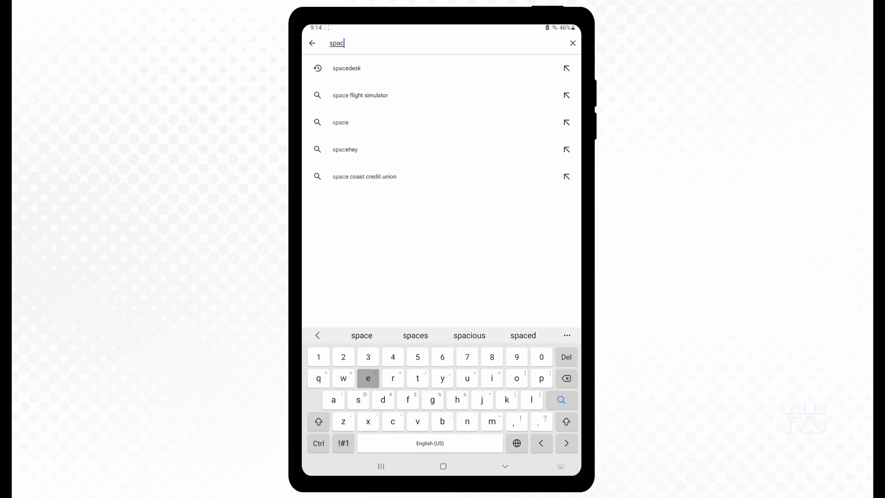
{"action": "left_click", "coordinate": [347, 68]}
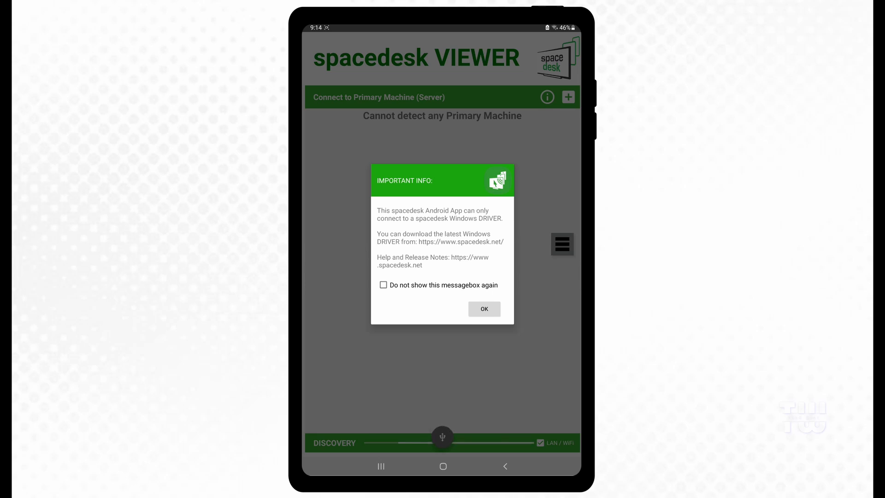
Permanently dismiss the viewer's important-info message and toggle LAN / WiFi discovery
{"action": "left_click", "coordinate": [383, 284]}
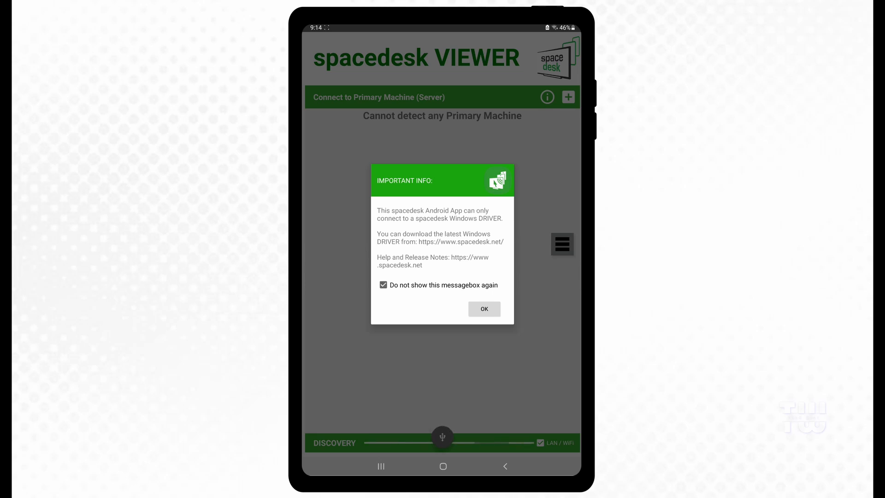
{"action": "left_click", "coordinate": [483, 309]}
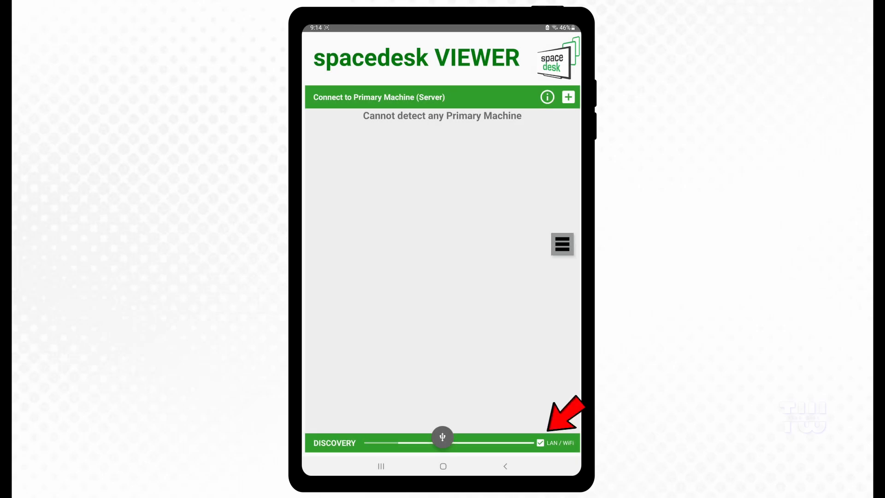
{"action": "left_click", "coordinate": [540, 442]}
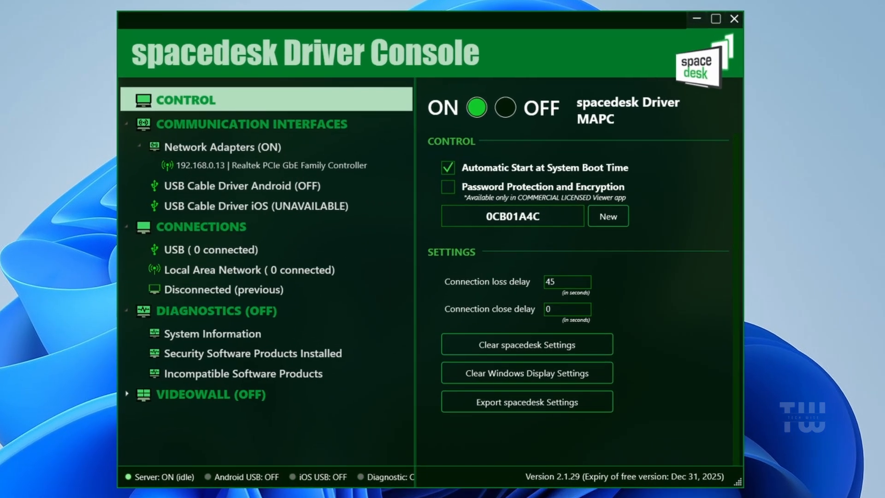
Enable the USB Cable Android interface under USB Cable Driver Android
{"action": "left_click", "coordinate": [237, 185]}
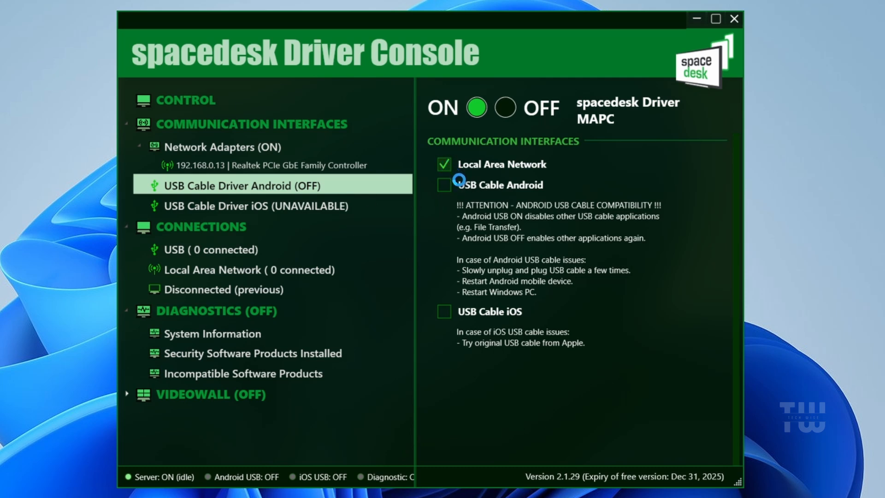
{"action": "left_click", "coordinate": [444, 184]}
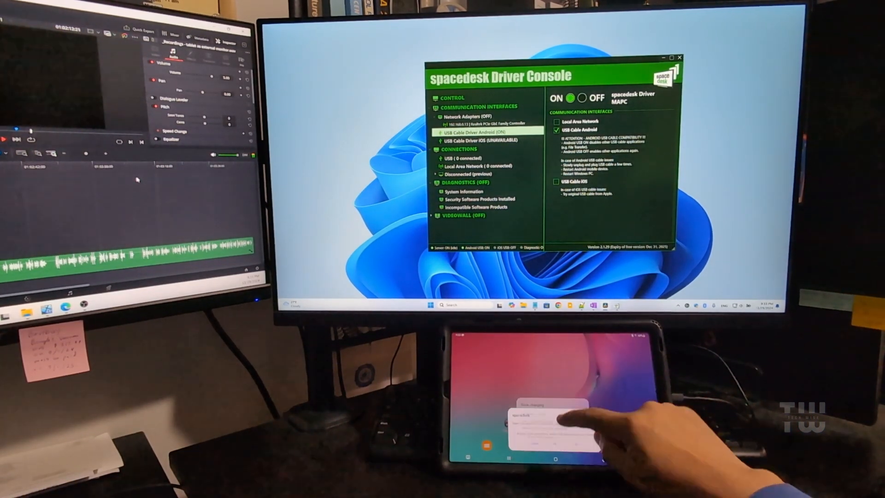
Allow the USB connection on the tablet and close the Driver Console
{"action": "left_click", "coordinate": [553, 418]}
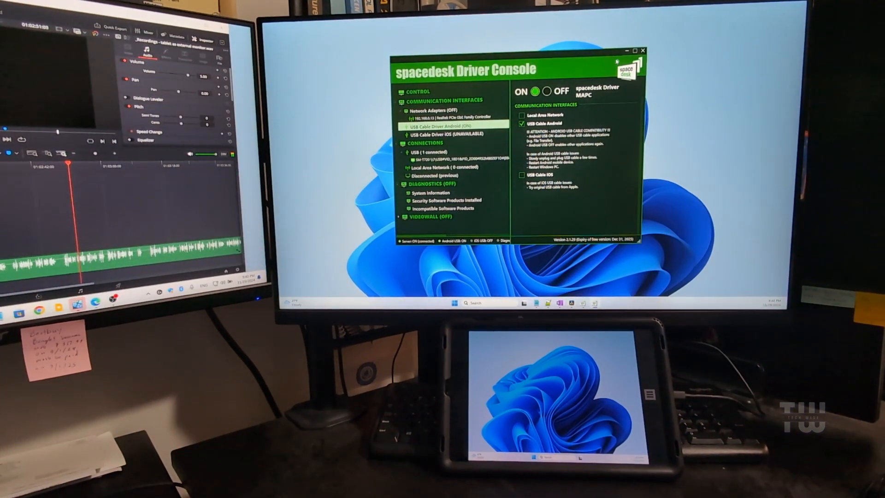
{"action": "left_click", "coordinate": [642, 50]}
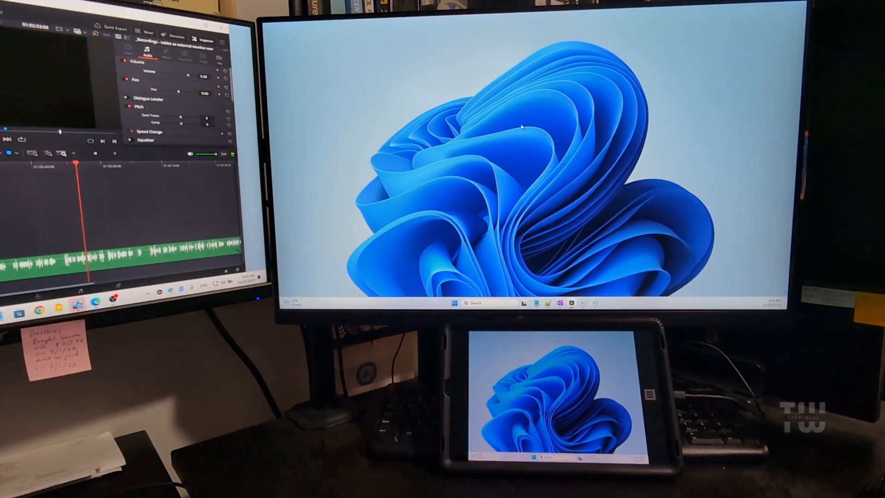
Position display 3 beneath display 2 in Display settings, then close Settings
{"action": "right_click", "coordinate": [522, 127]}
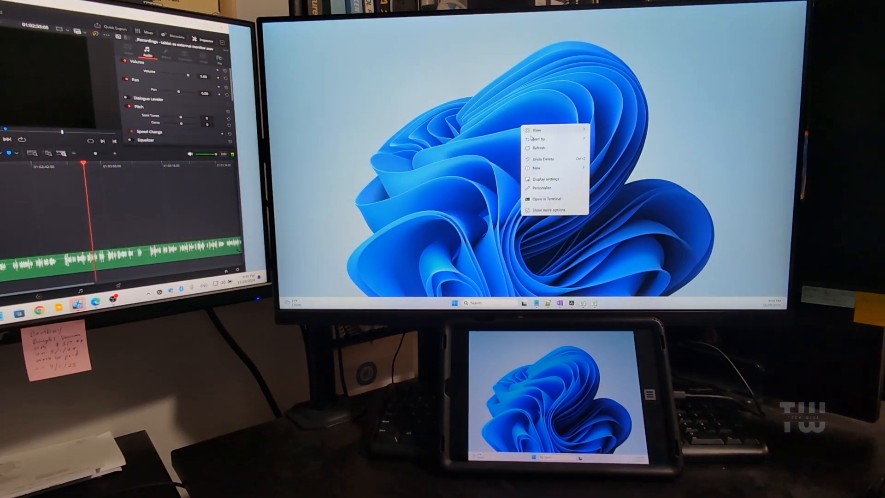
{"action": "left_click", "coordinate": [545, 179]}
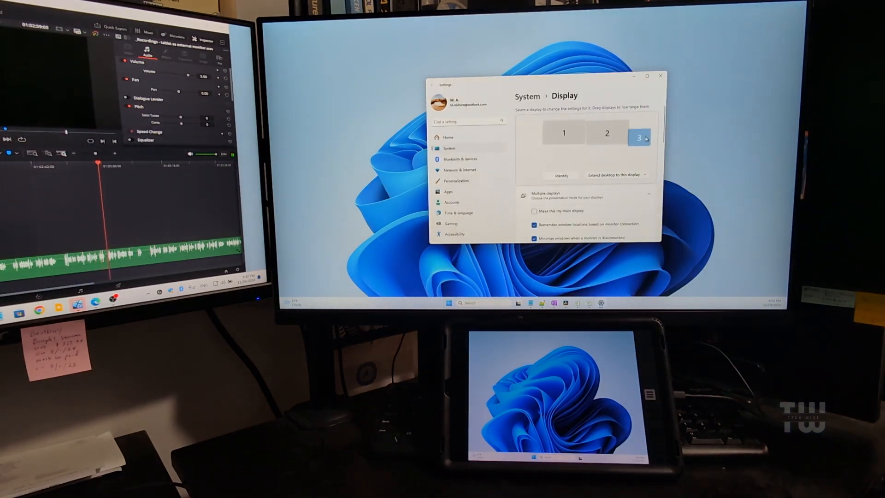
{"action": "left_click_drag", "start_coordinate": [638, 139], "coordinate": [599, 160]}
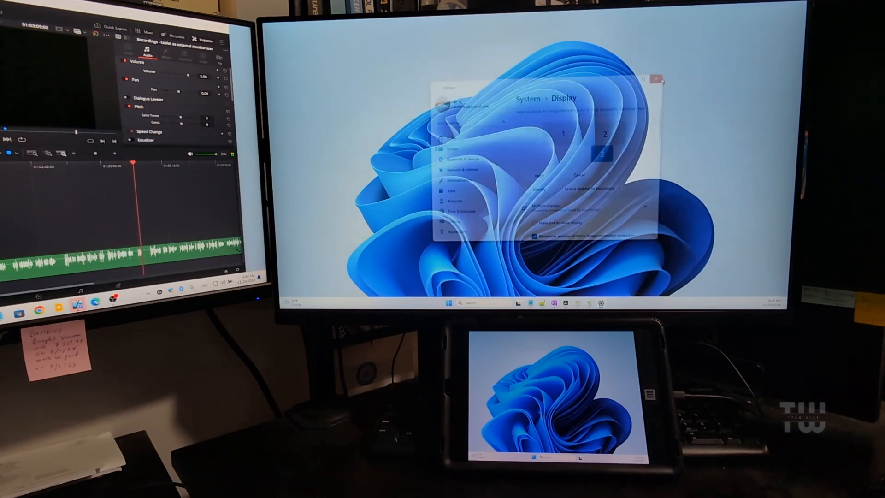
{"action": "left_click", "coordinate": [655, 78]}
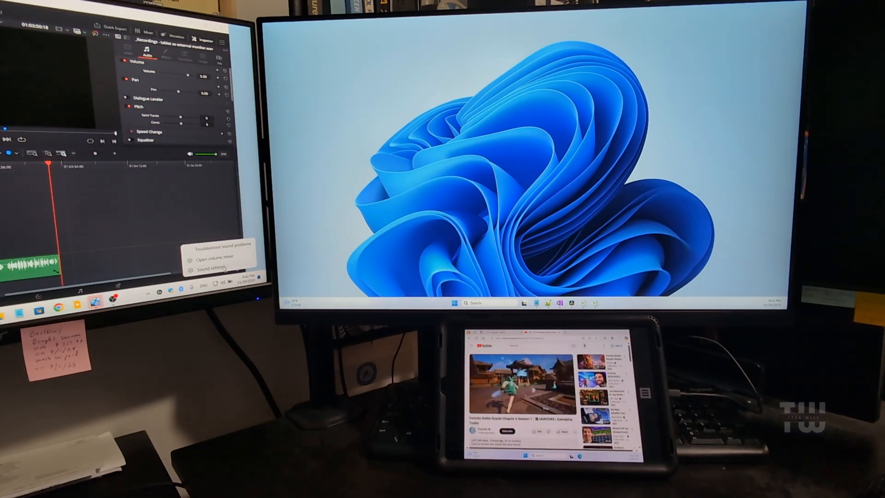
Choose LG FULL HD as the sound output device, then close Settings
{"action": "left_click", "coordinate": [211, 267]}
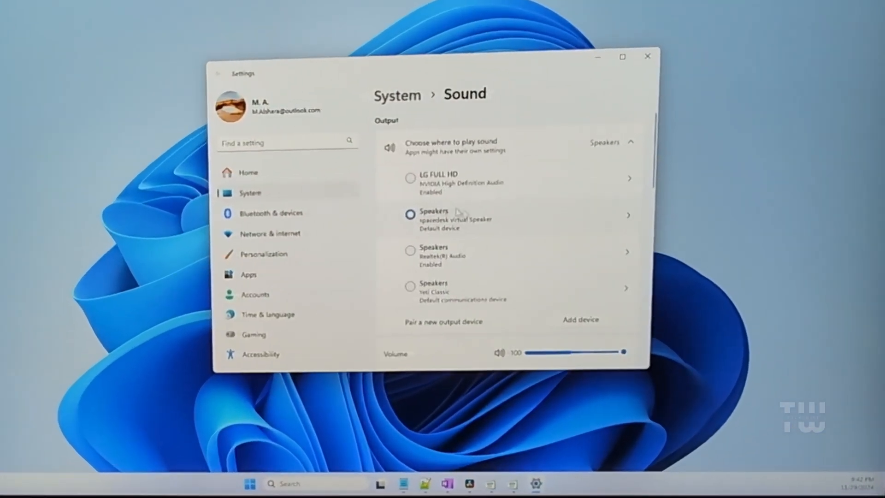
{"action": "left_click", "coordinate": [628, 144]}
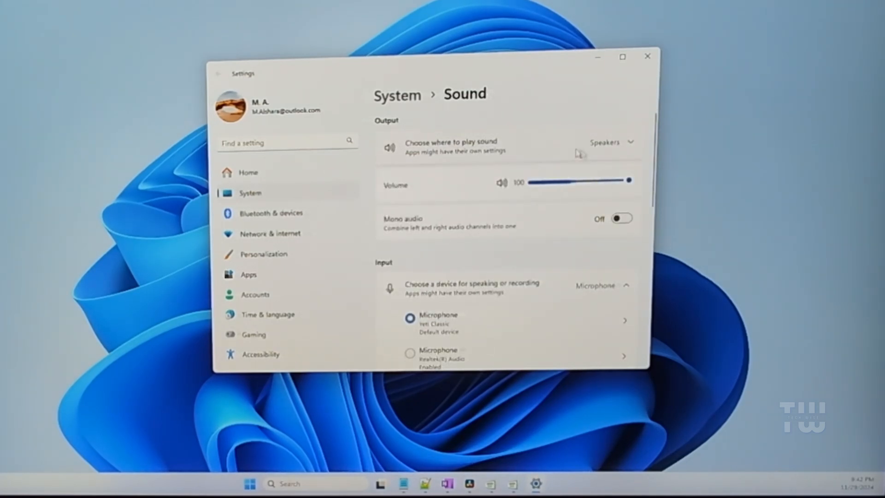
{"action": "left_click", "coordinate": [612, 144]}
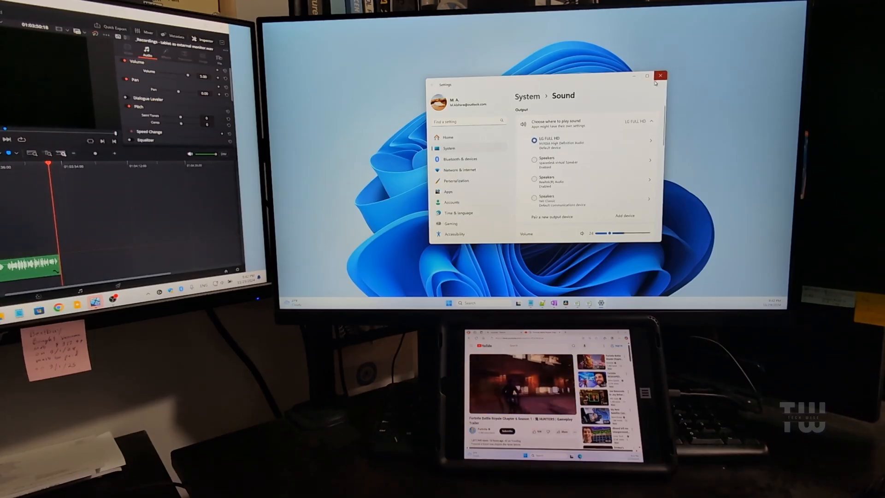
{"action": "left_click", "coordinate": [660, 75]}
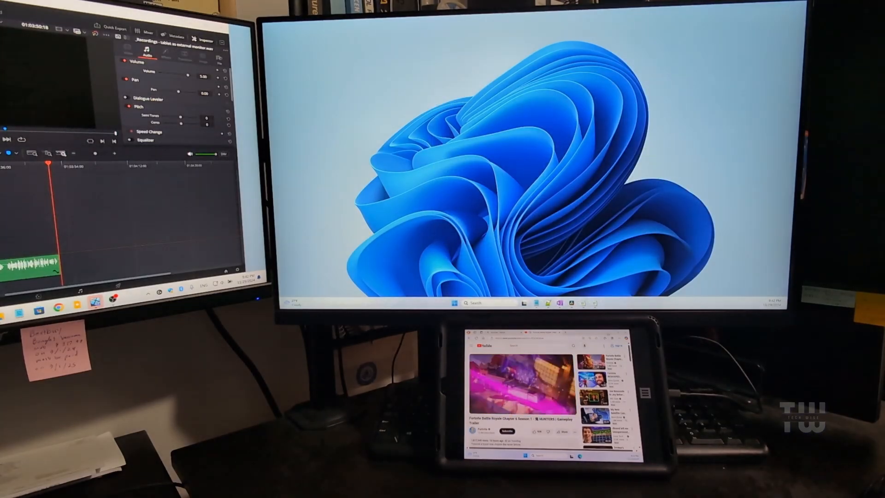